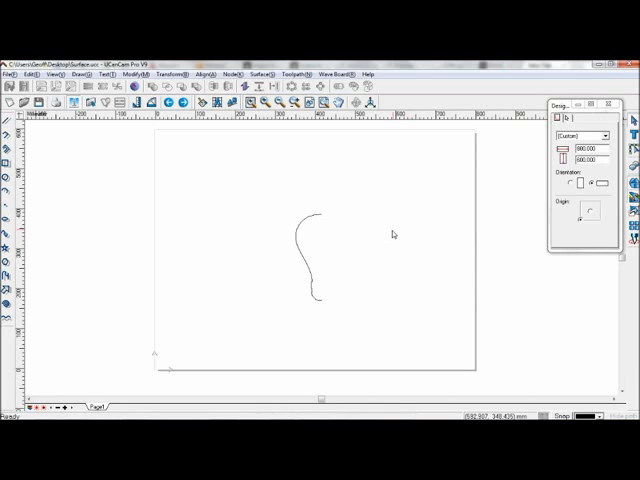
pyautogui.moveTo(392, 232)
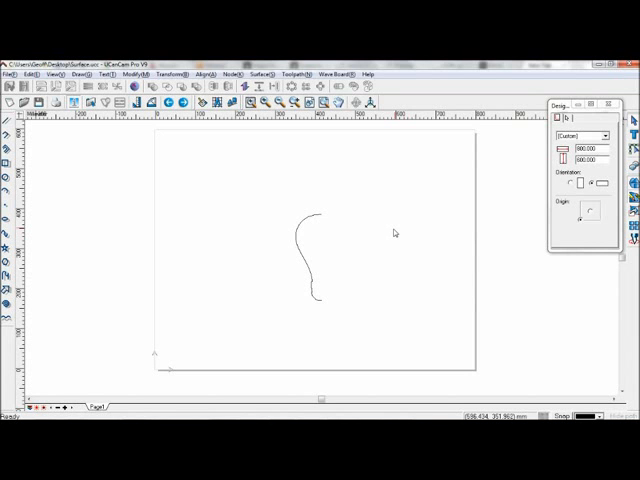
pyautogui.moveTo(390, 240)
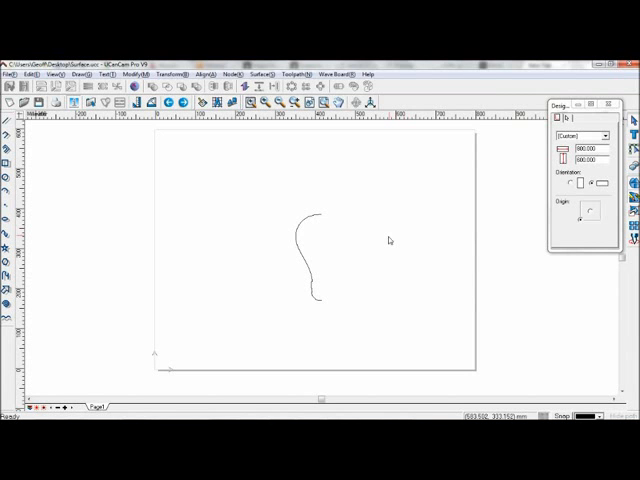
pyautogui.moveTo(390, 234)
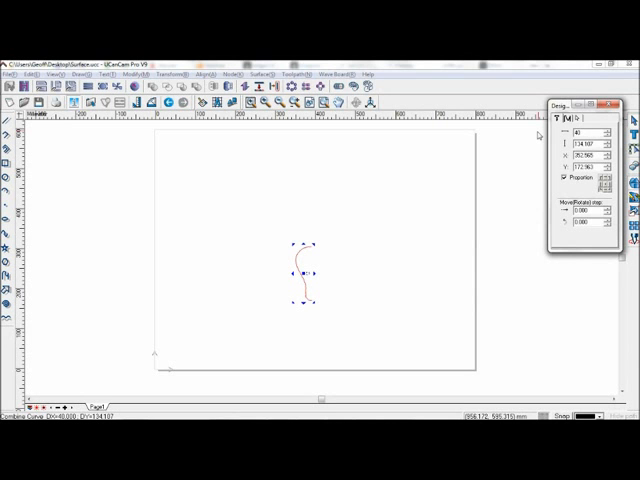
pyautogui.moveTo(344, 268)
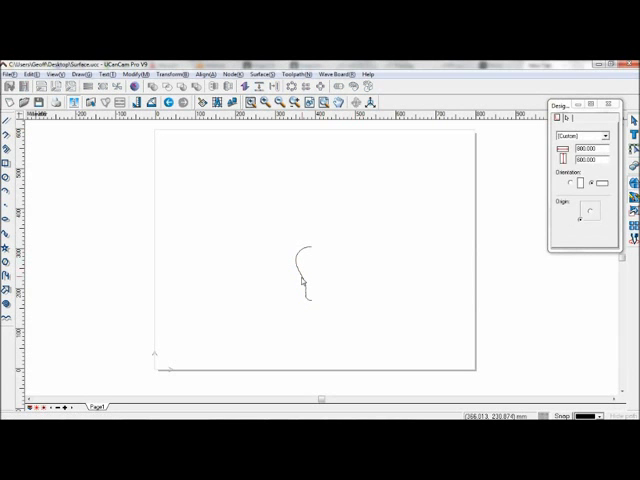
# Revolve the selected profile curve into the bulb-shaped surface with start and end angles confirmed.
pyautogui.click(300, 280)
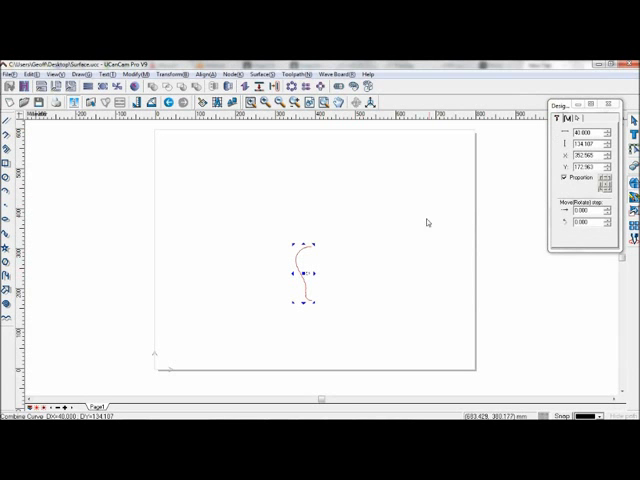
pyautogui.moveTo(372, 250)
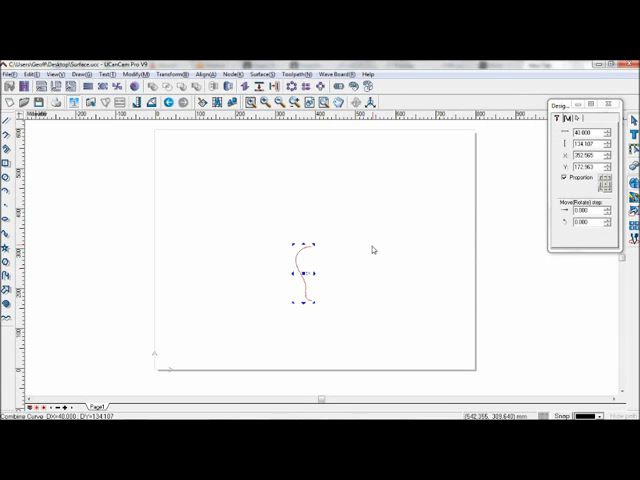
pyautogui.moveTo(372, 250)
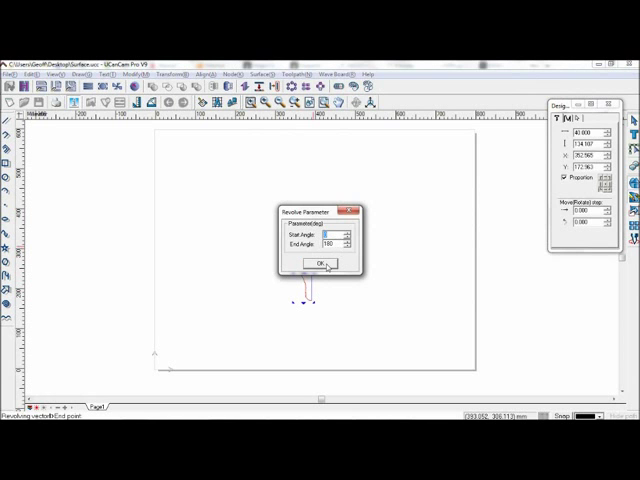
pyautogui.click(314, 262)
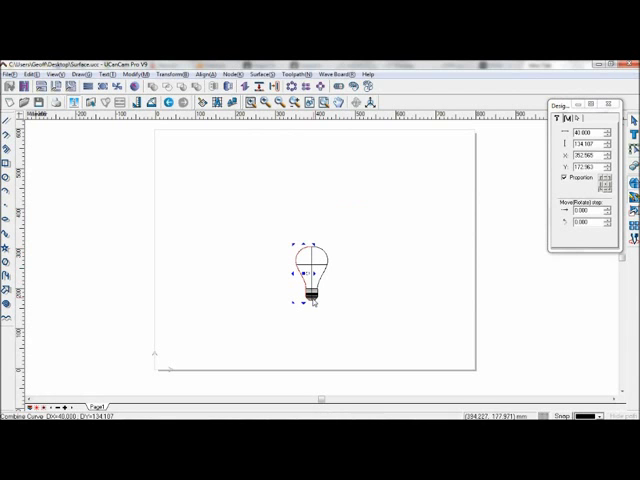
pyautogui.moveTo(344, 248)
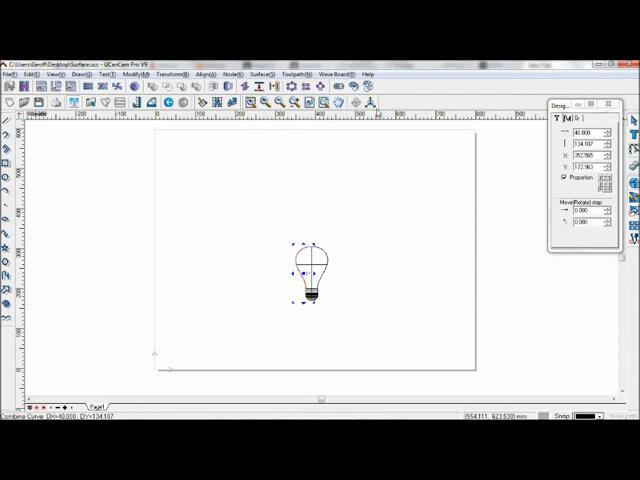
pyautogui.moveTo(332, 246)
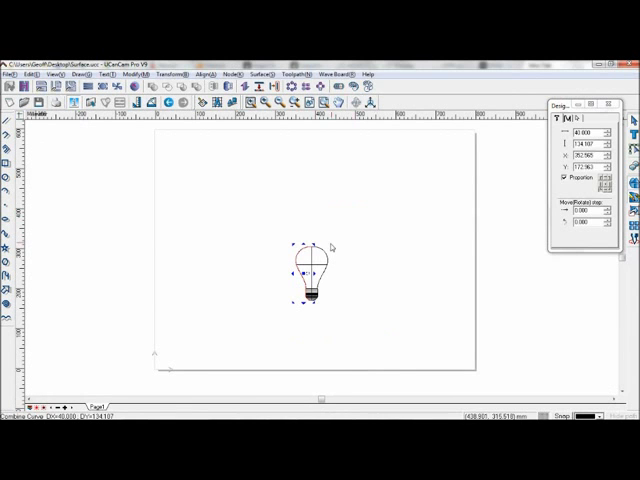
pyautogui.moveTo(370, 222)
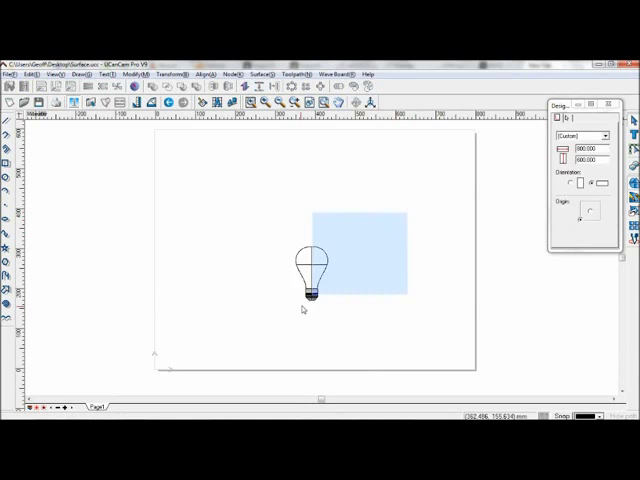
# Create a rectangular bounding box around the whole bulb surface as the machining region.
pyautogui.click(312, 268)
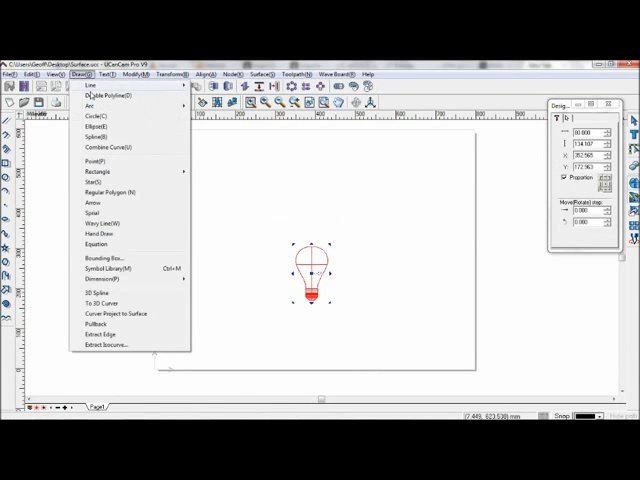
pyautogui.click(100, 258)
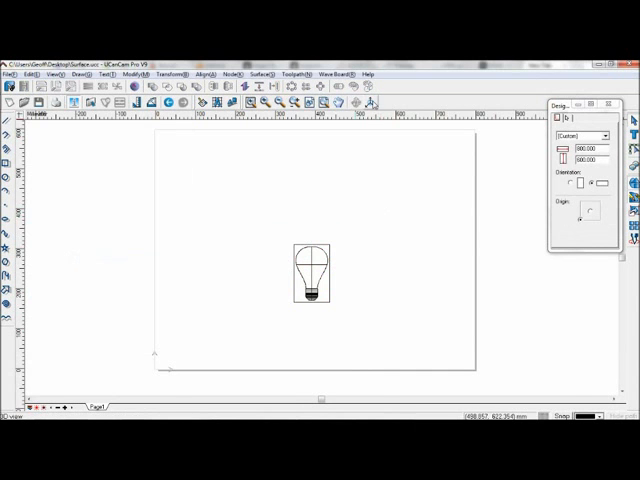
pyautogui.moveTo(374, 130)
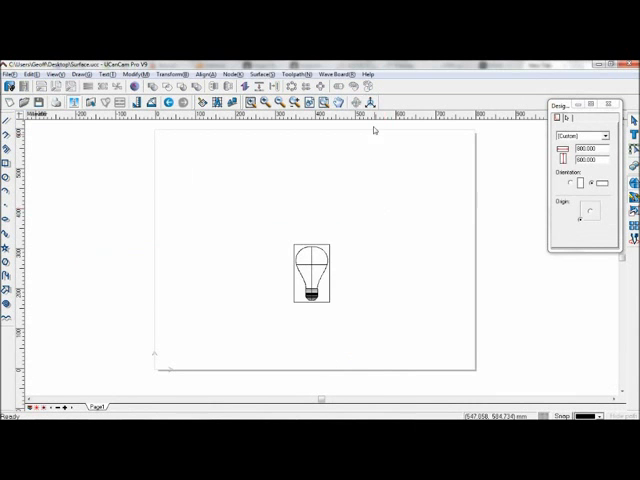
pyautogui.click(312, 270)
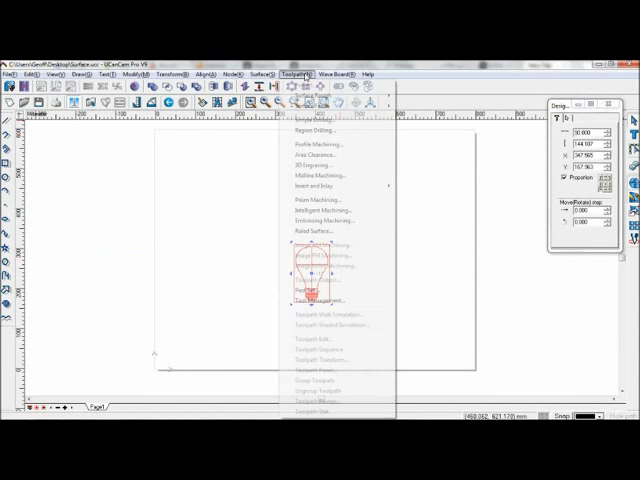
pyautogui.moveTo(310, 102)
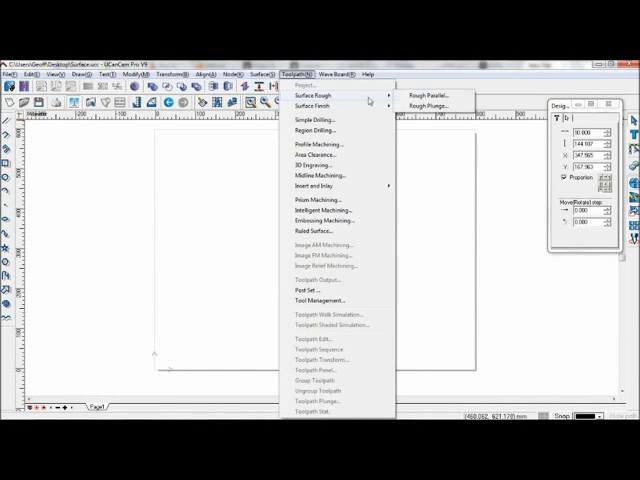
# Start Surface Rough Parallel machining, choose a library tool and enter cut depth, step and clearance values.
pyautogui.click(428, 96)
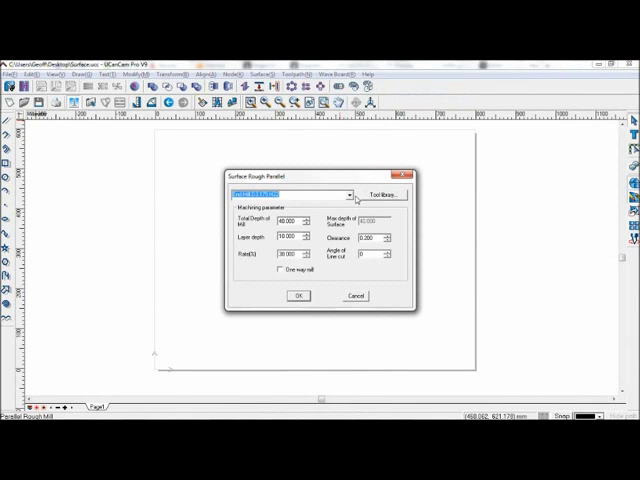
pyautogui.click(348, 192)
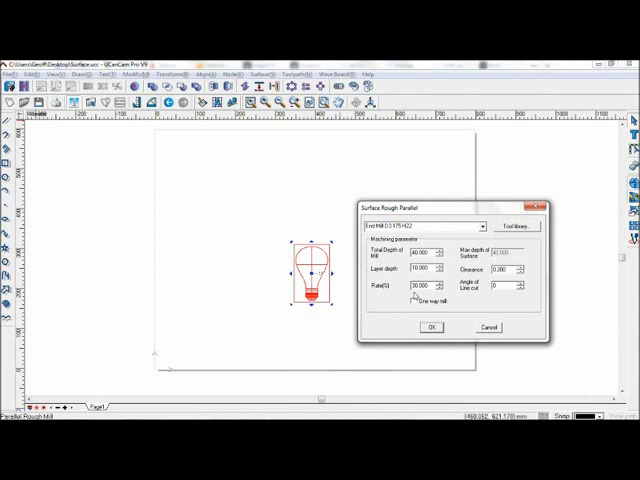
pyautogui.tripleClick(424, 288)
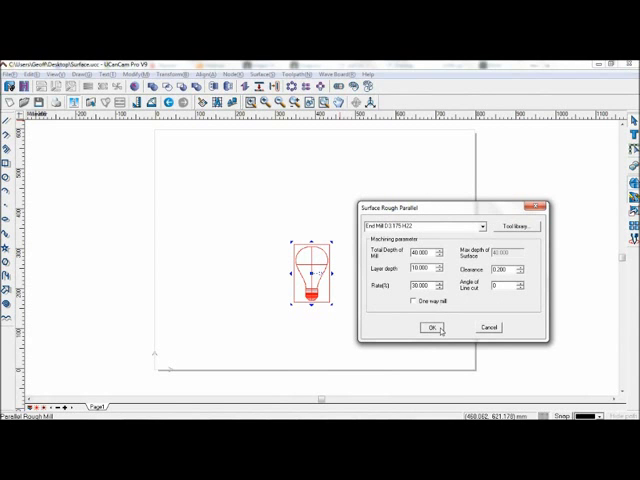
# Compute the rough parallel toolpath filling the bulb's bounding area with cutting passes.
pyautogui.click(428, 328)
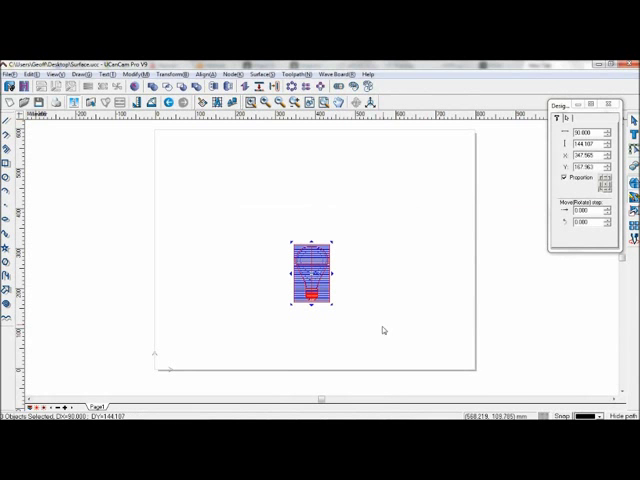
pyautogui.moveTo(318, 292)
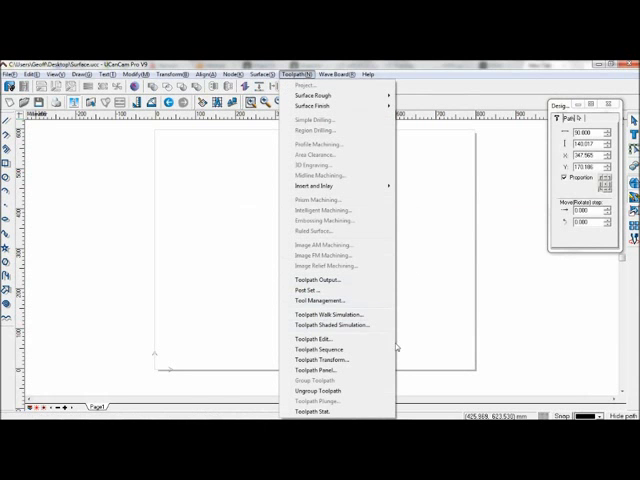
# Play the shaded toolpath simulation carving the bulb into the stock block, then return to the drawing.
pyautogui.click(328, 324)
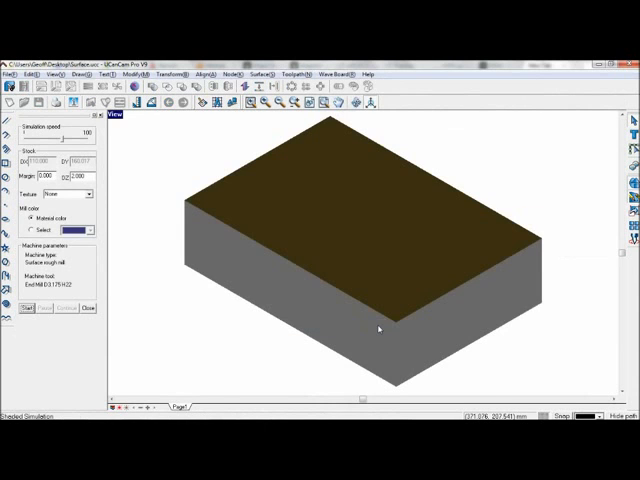
pyautogui.click(24, 308)
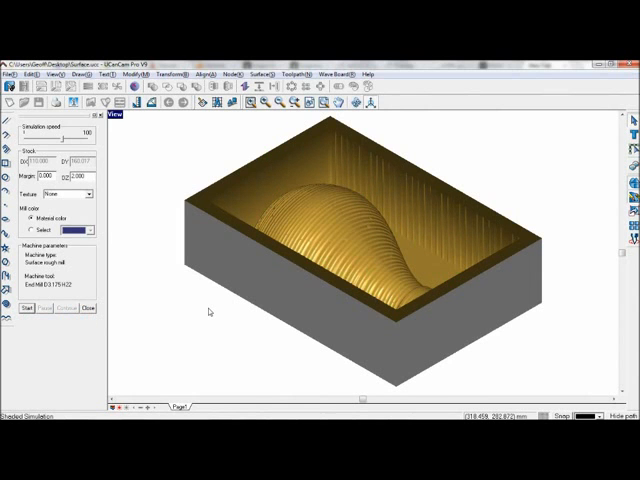
pyautogui.moveTo(378, 232)
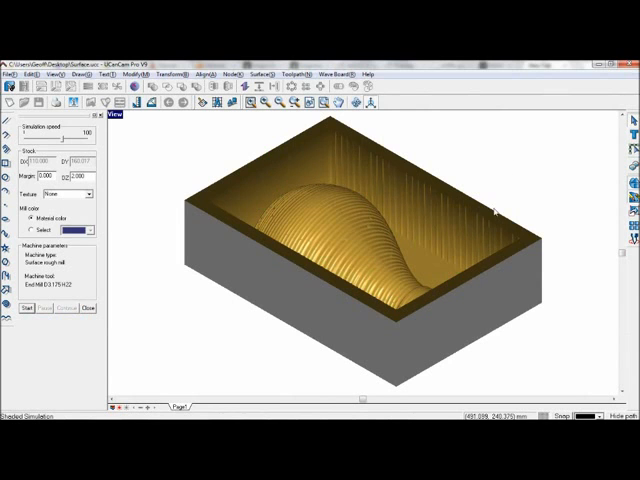
pyautogui.moveTo(316, 288)
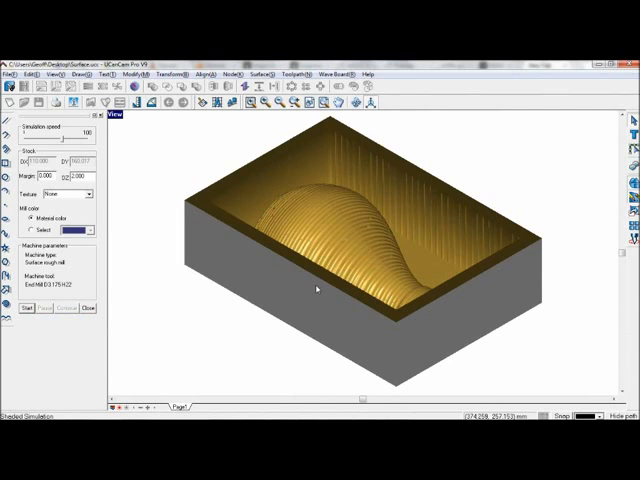
pyautogui.moveTo(96, 316)
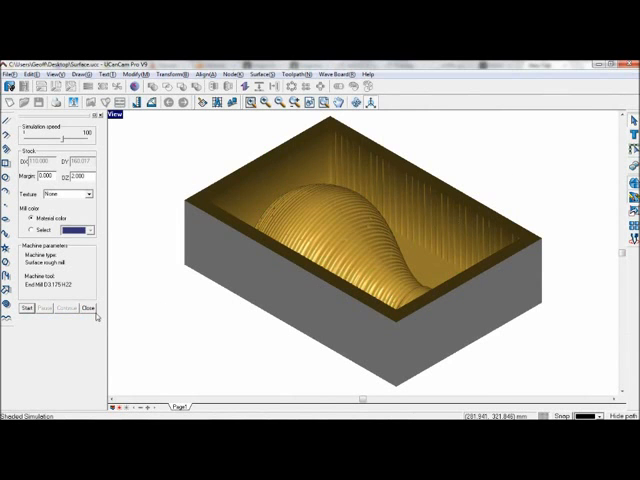
pyautogui.click(92, 306)
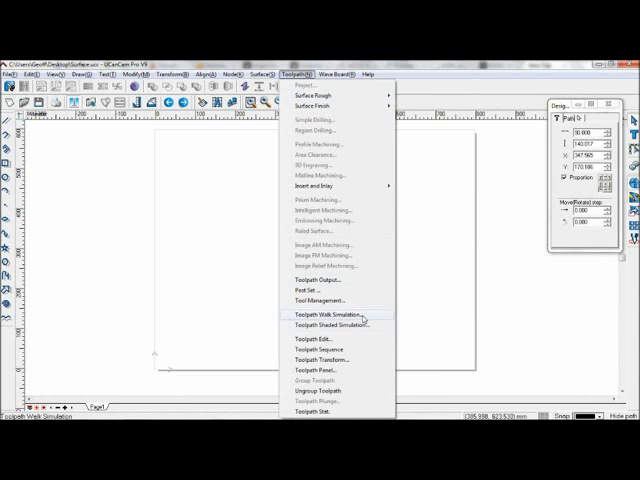
# Export the roughing toolpath to an NC file named 'Surface Rough Fi' and confirm the output settings.
pyautogui.click(316, 280)
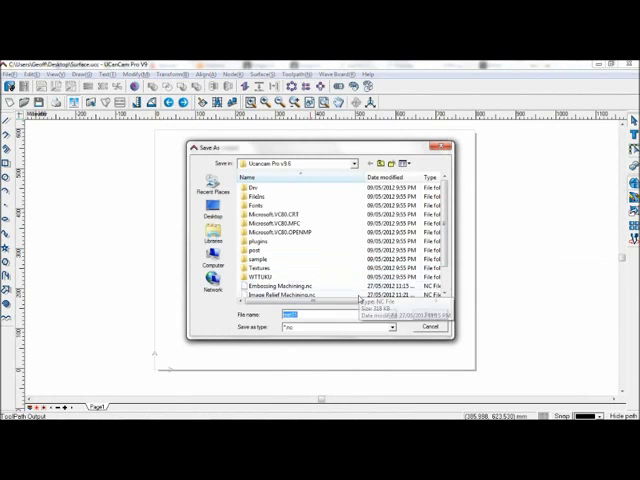
pyautogui.write('Suf')
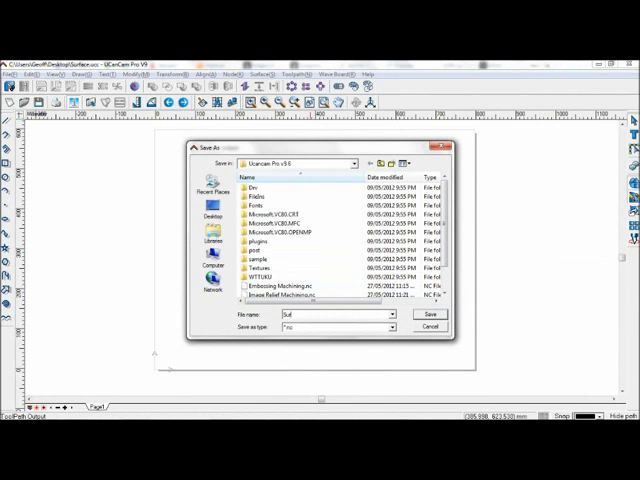
pyautogui.write('Surface Rough Fi')
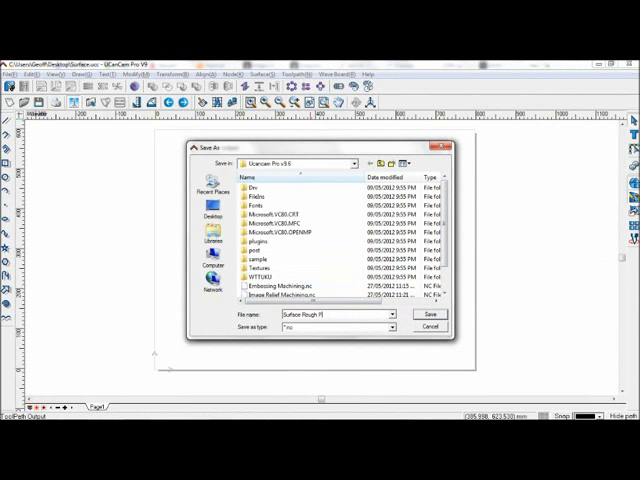
pyautogui.click(428, 314)
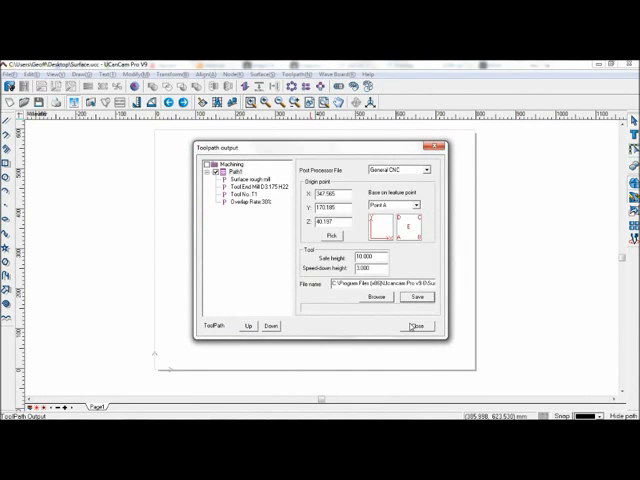
pyautogui.click(414, 326)
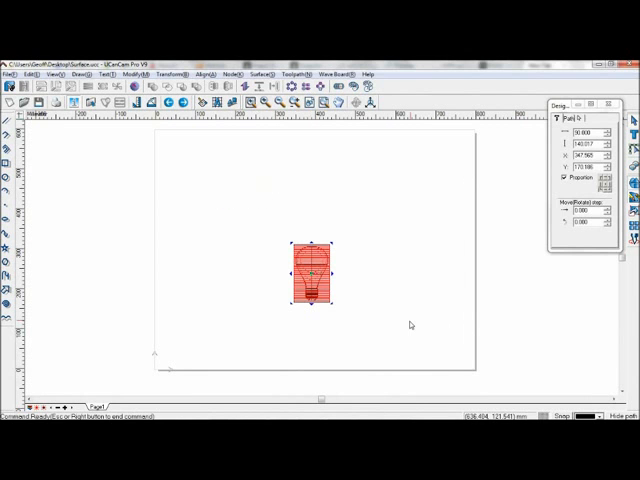